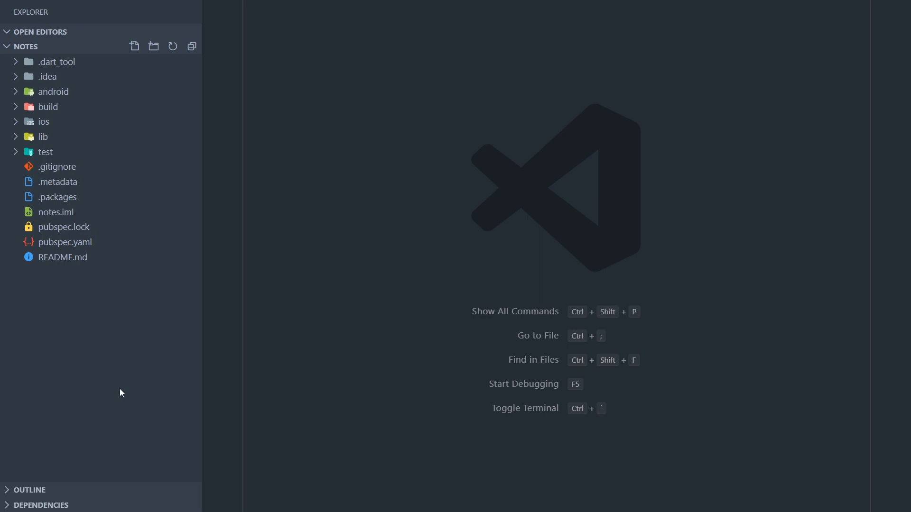
{"action": "mouse_move", "coordinate": [69, 136]}
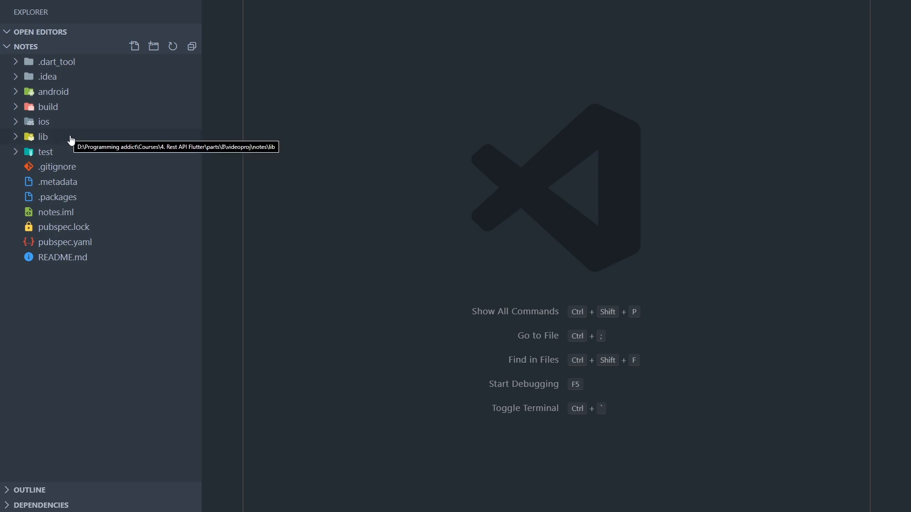
Expand the lib folder and its models subfolder in the Explorer to show the model files
{"action": "left_click", "coordinate": [42, 136]}
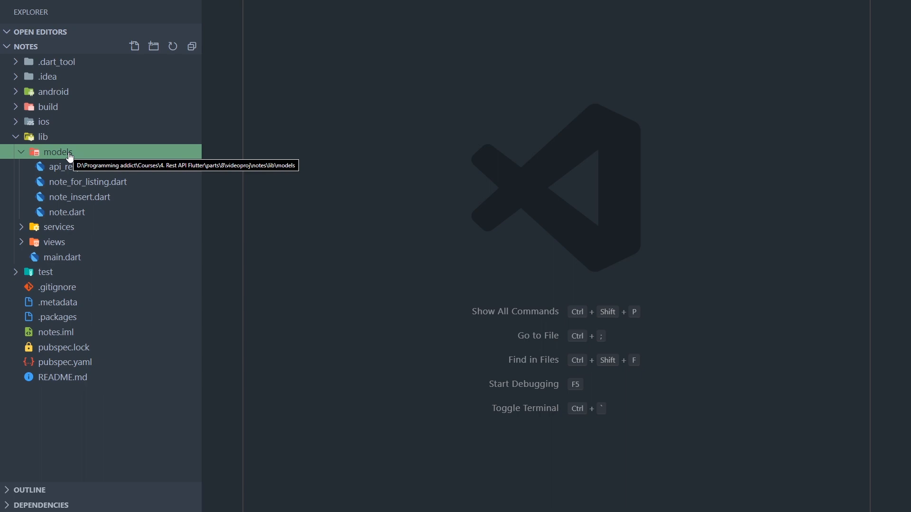
{"action": "double_click", "coordinate": [87, 181]}
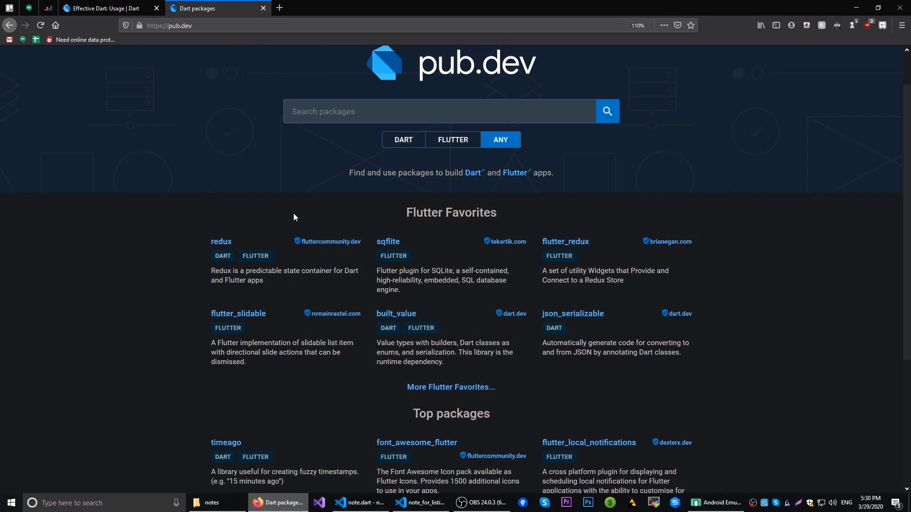
{"action": "mouse_move", "coordinate": [457, 305]}
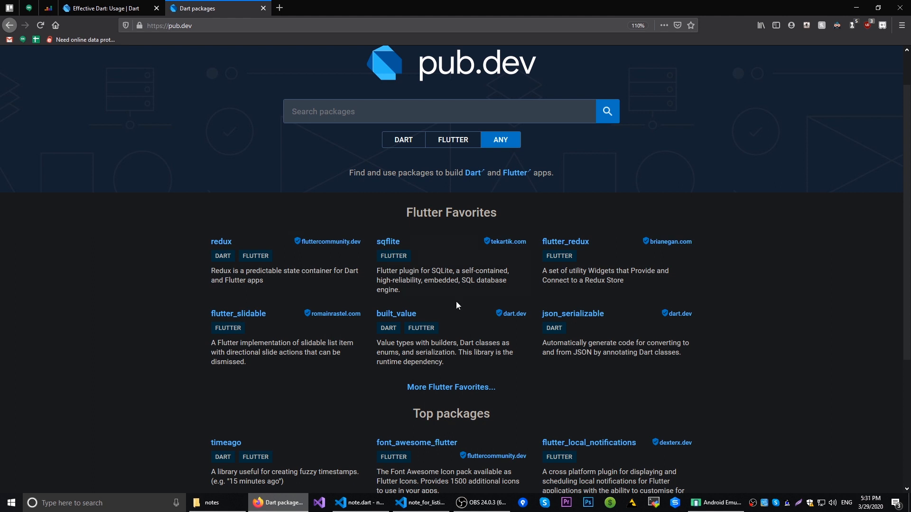
{"action": "mouse_move", "coordinate": [583, 317]}
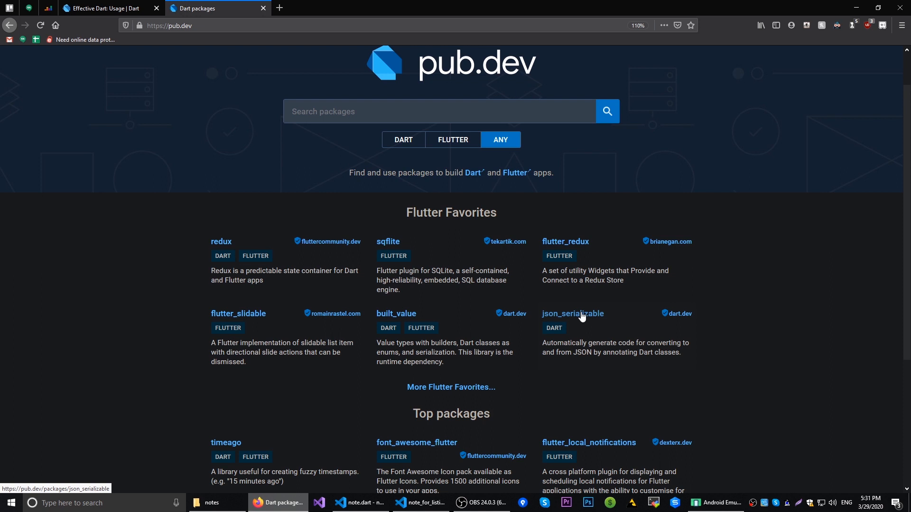
{"action": "mouse_move", "coordinate": [621, 328]}
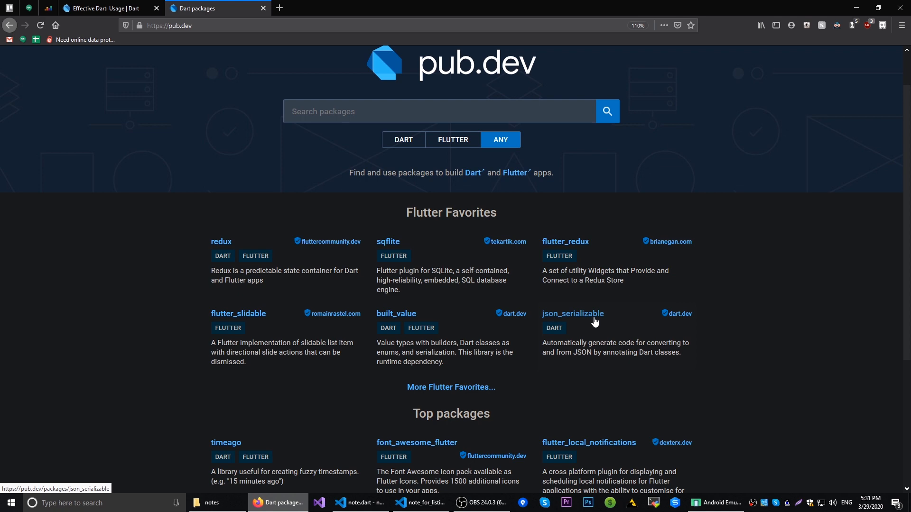
Open the json_serializable package page from pub.dev's Flutter Favorites
{"action": "left_click", "coordinate": [573, 314]}
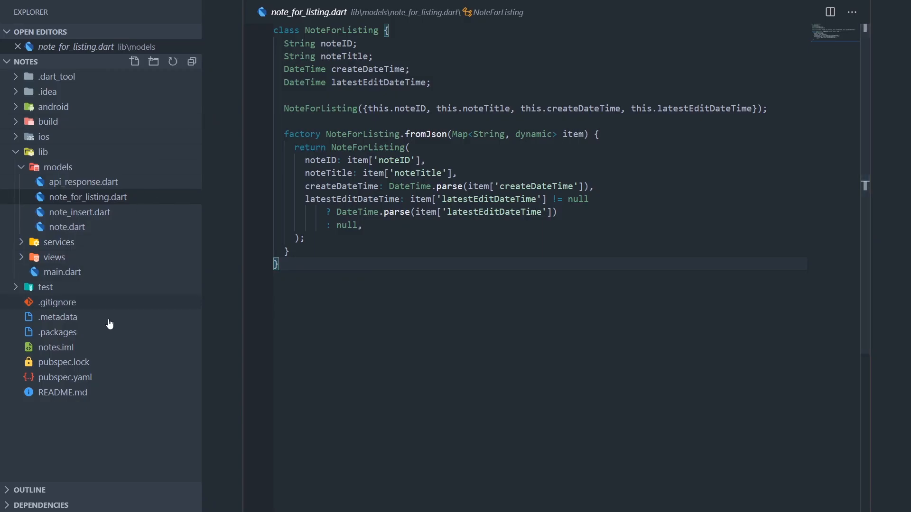
Add 'json_serializable: ^3.3.0' below the http dependency in pubspec.yaml, then close the file
{"action": "left_click", "coordinate": [65, 377]}
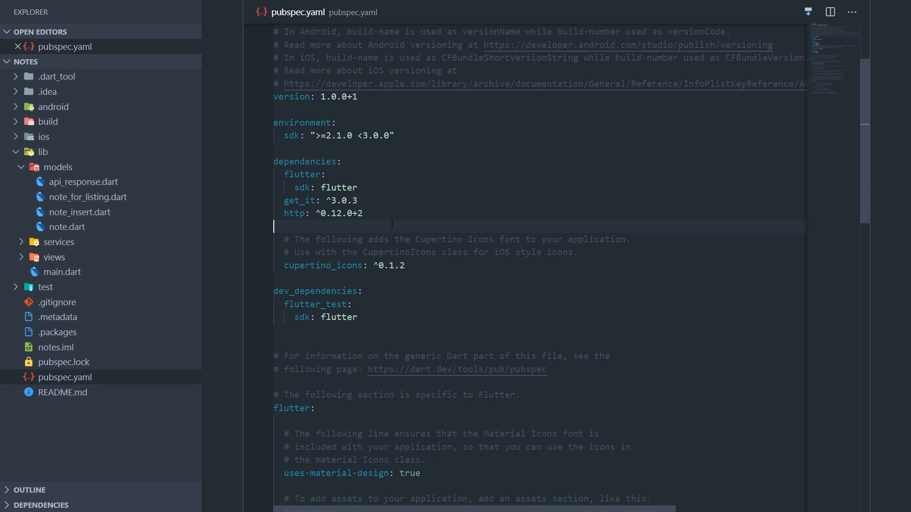
{"action": "type", "text": "json_serializable: ^3.3.0"}
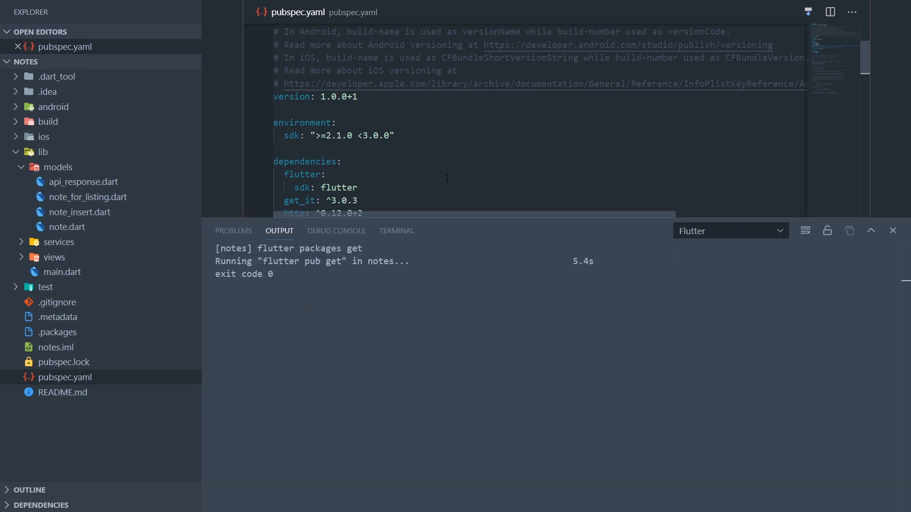
{"action": "left_click", "coordinate": [19, 46]}
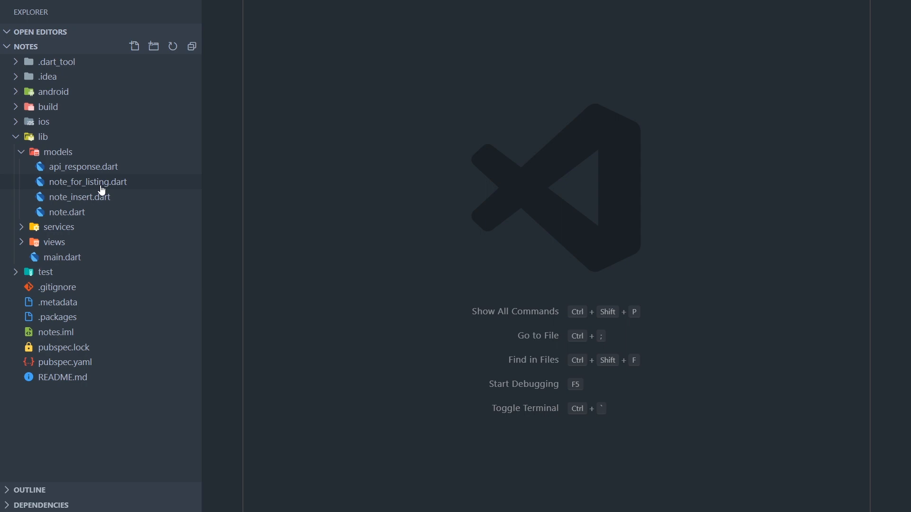
{"action": "double_click", "coordinate": [87, 182]}
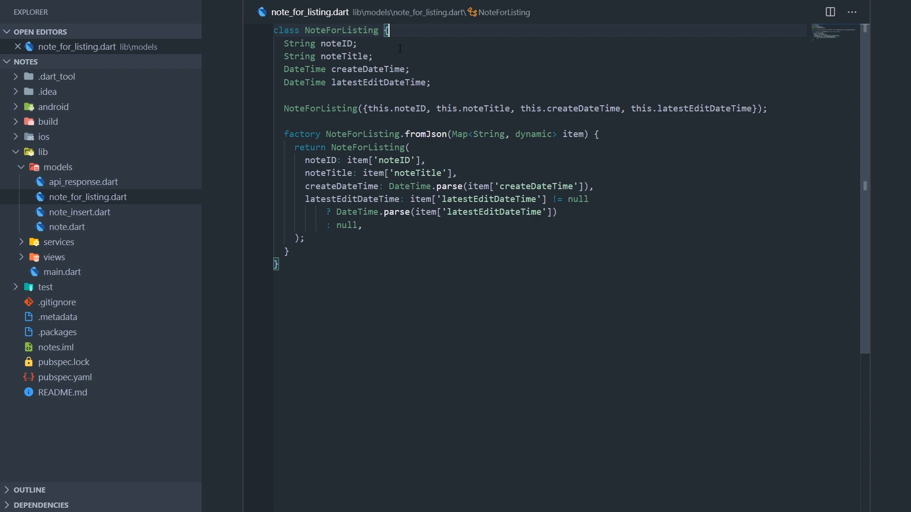
{"action": "type", "text": "import 'package:json_annotation/json_annotation.dart';"}
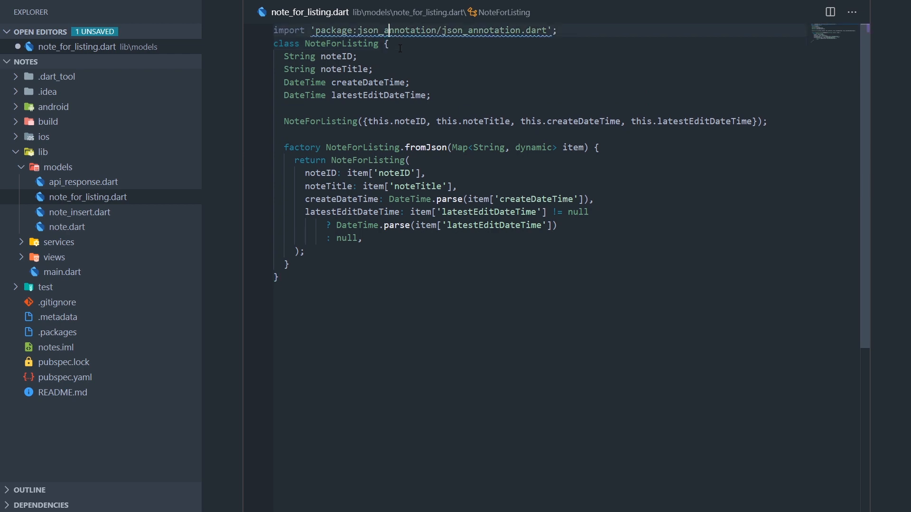
{"action": "key", "text": "Enter"}
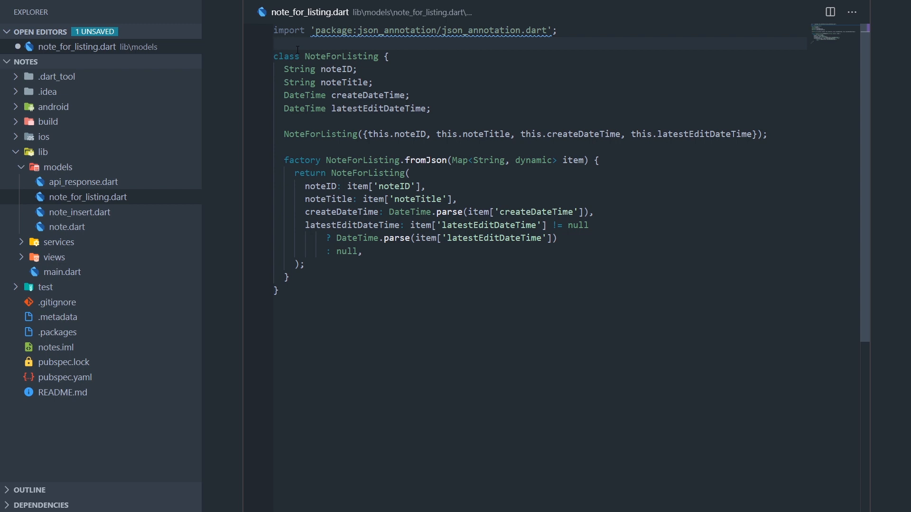
{"action": "type", "text": "@JsonSerializable()"}
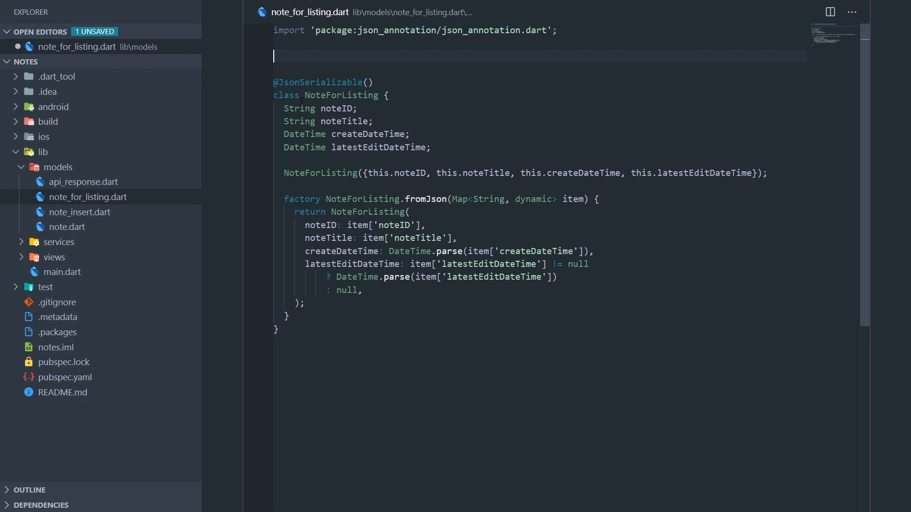
{"action": "type", "text": "part 'note_for_listing.g.dart';"}
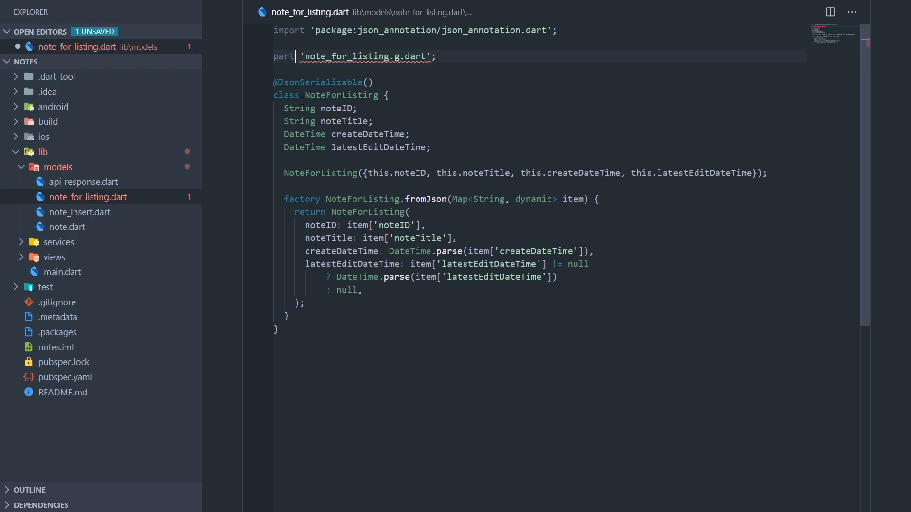
{"action": "double_click", "coordinate": [364, 56]}
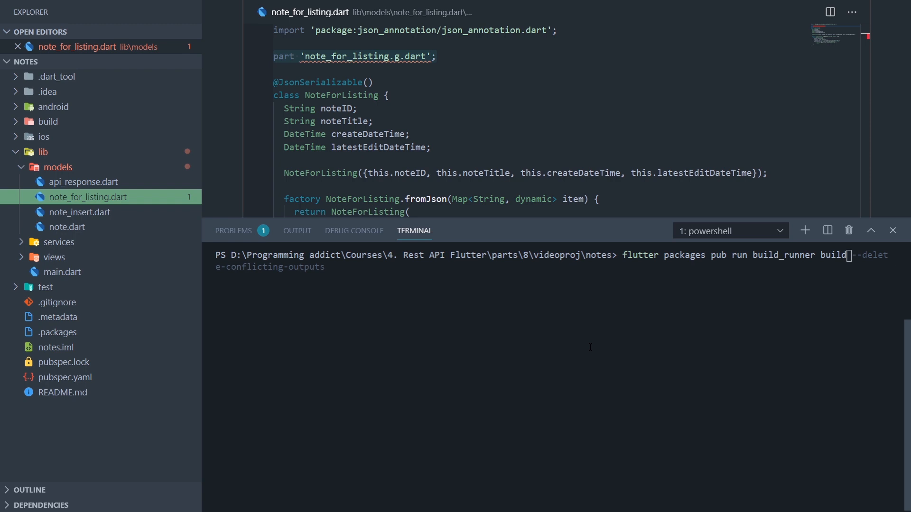
Run 'flutter packages pub run build_runner build --delete-conflicting-outputs', which fails with exit code 65
{"action": "key", "text": "Enter"}
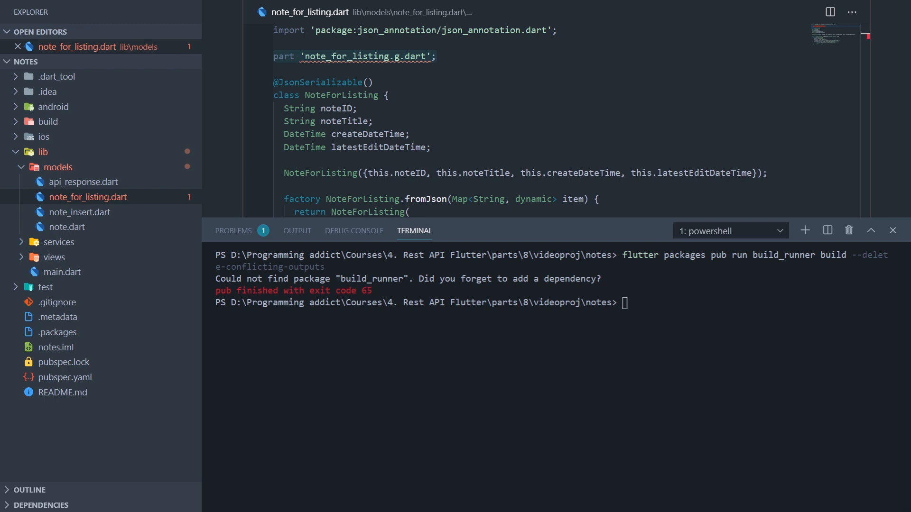
{"action": "mouse_move", "coordinate": [457, 240]}
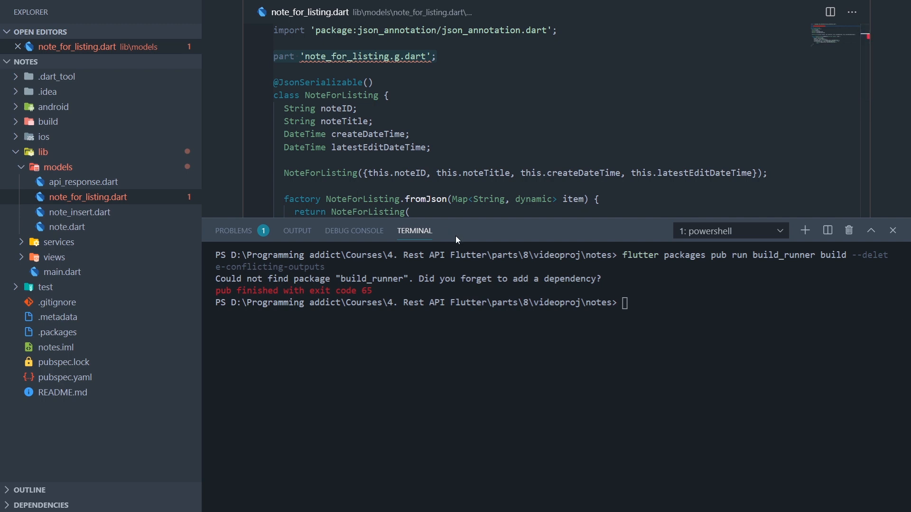
{"action": "mouse_move", "coordinate": [476, 225]}
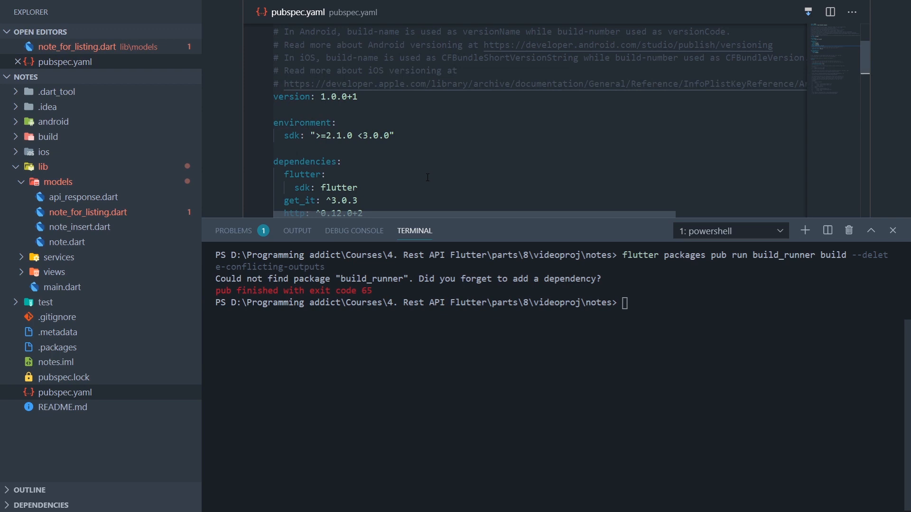
Add 'build_runner: ^1.7.1' under dev_dependencies in pubspec.yaml and save to fetch packages
{"action": "scroll", "scroll_direction": "down", "scroll_amount": 3}
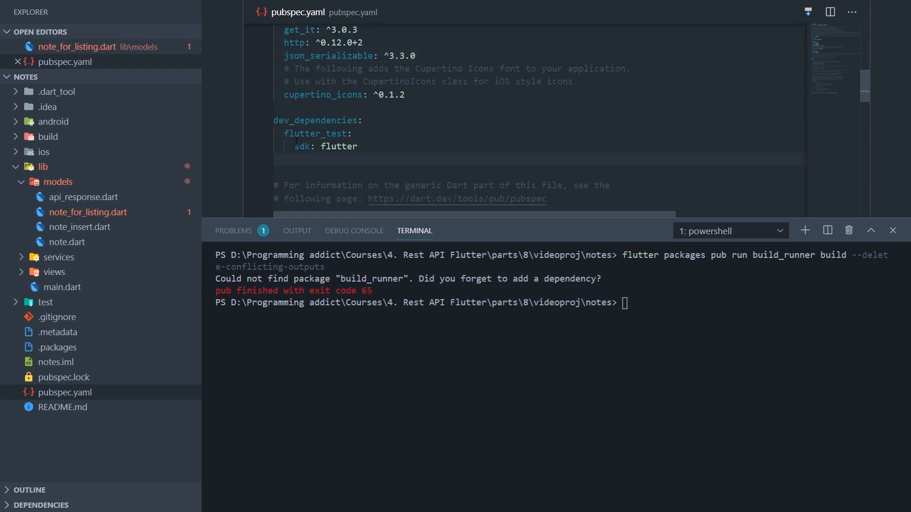
{"action": "type", "text": "build_runner: ^1.7.1"}
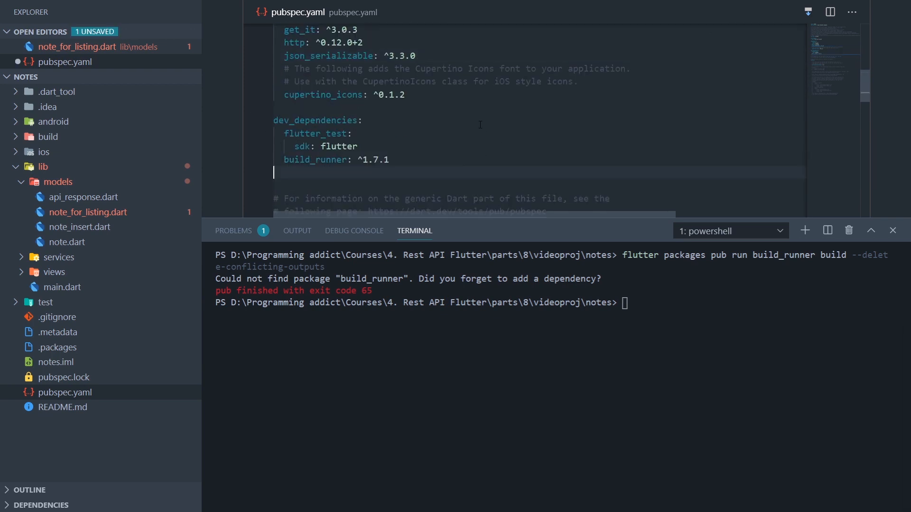
{"action": "left_click", "coordinate": [297, 231]}
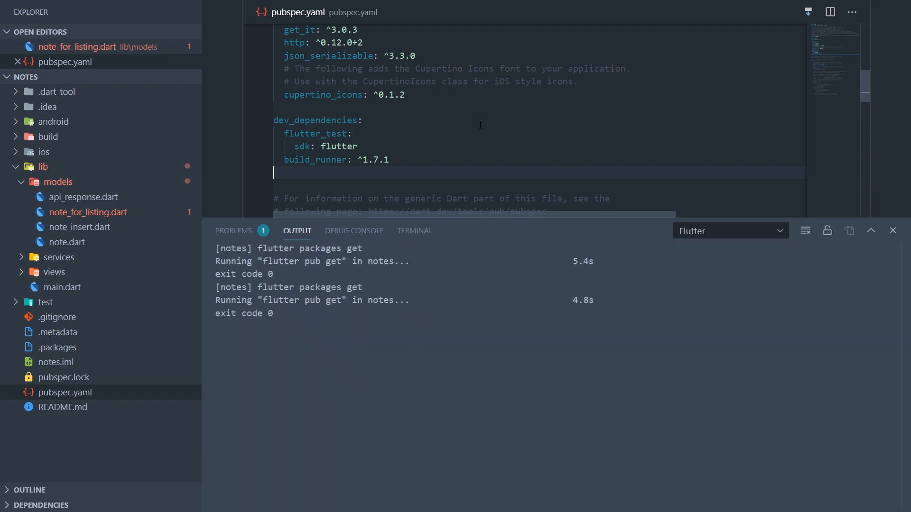
{"action": "mouse_move", "coordinate": [691, 234]}
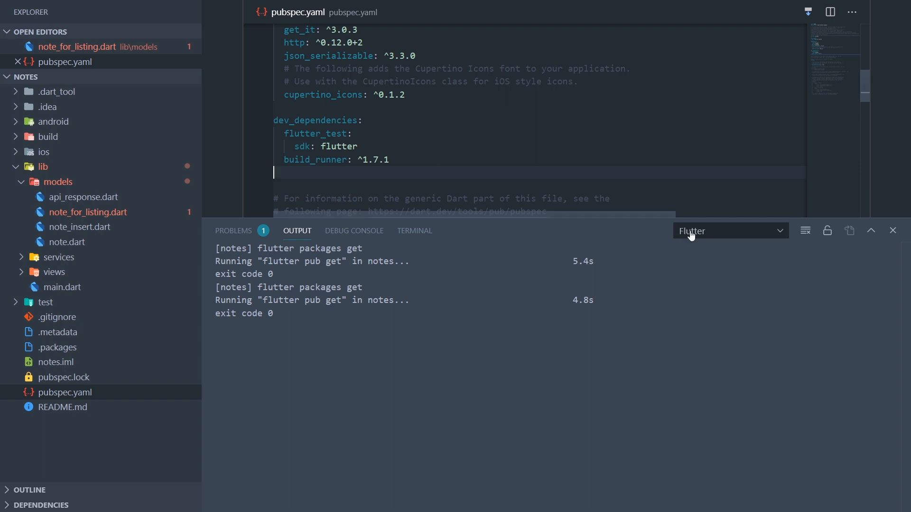
{"action": "mouse_move", "coordinate": [447, 247]}
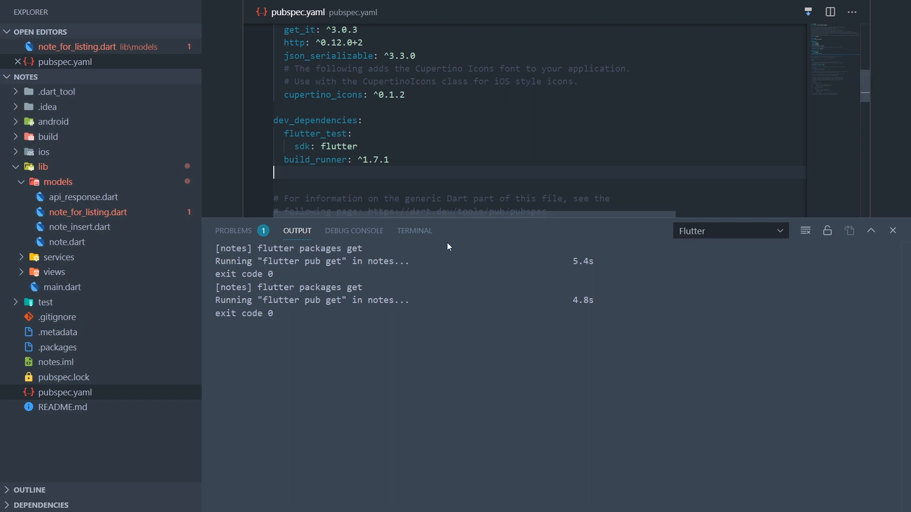
{"action": "left_click", "coordinate": [414, 230]}
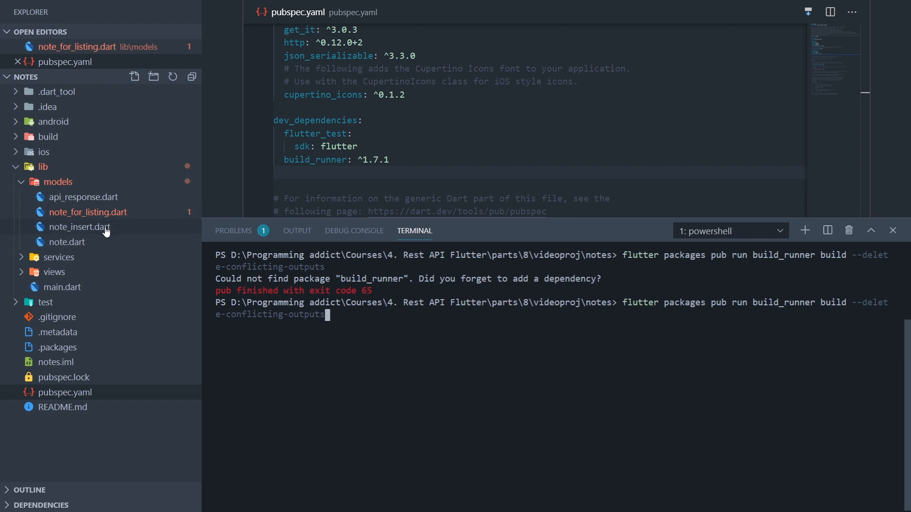
{"action": "mouse_move", "coordinate": [74, 221]}
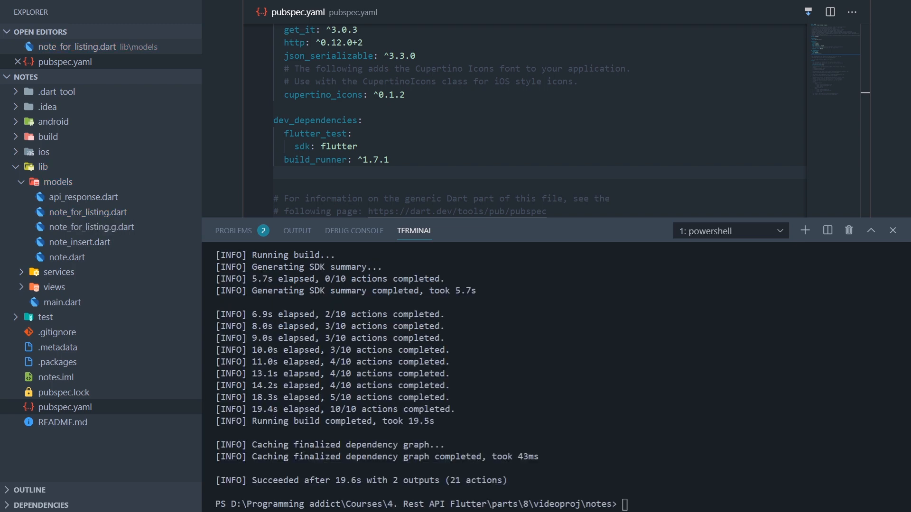
{"action": "mouse_move", "coordinate": [94, 230]}
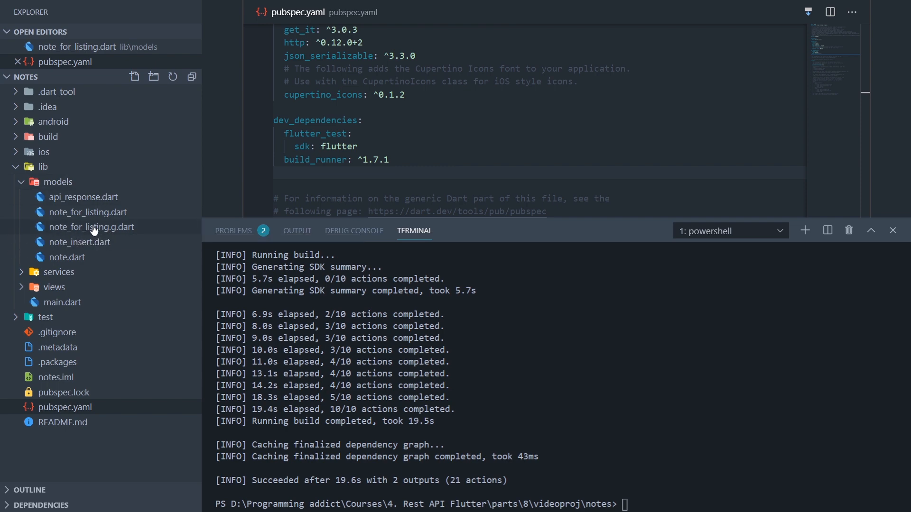
Open note_for_listing.g.dart and inspect the generated $NoteForListingFromJson function
{"action": "left_click", "coordinate": [892, 230]}
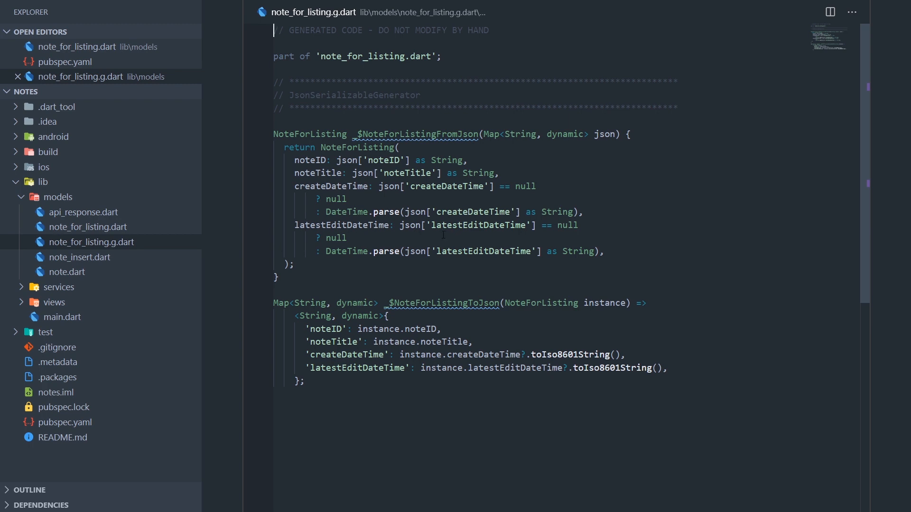
{"action": "left_click", "coordinate": [399, 147]}
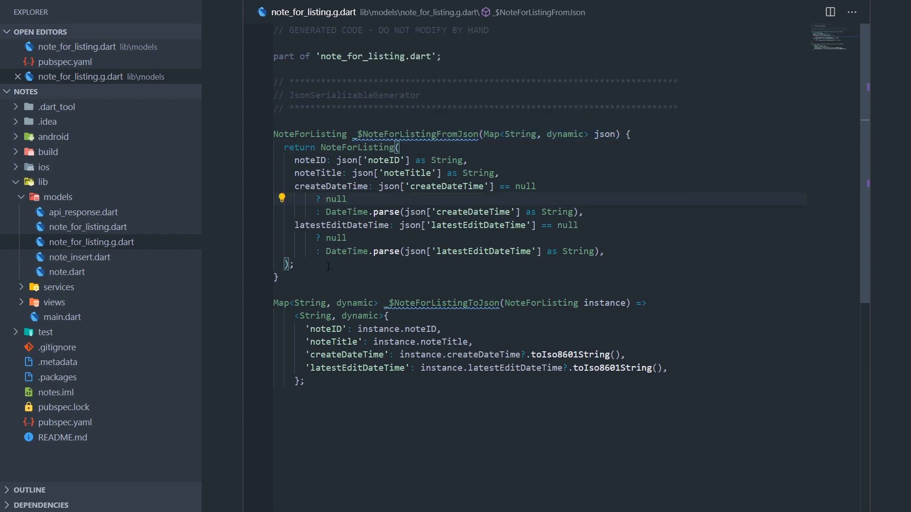
{"action": "left_click_drag", "start_coordinate": [396, 147], "coordinate": [295, 264]}
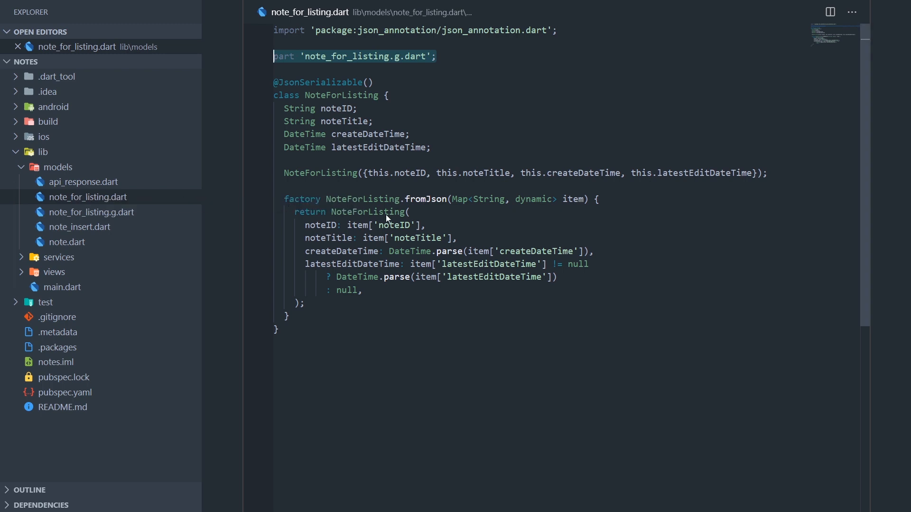
Replace the fromJson body with '=> _$NoteForListingFromJson' via IntelliSense completion
{"action": "left_click", "coordinate": [288, 316]}
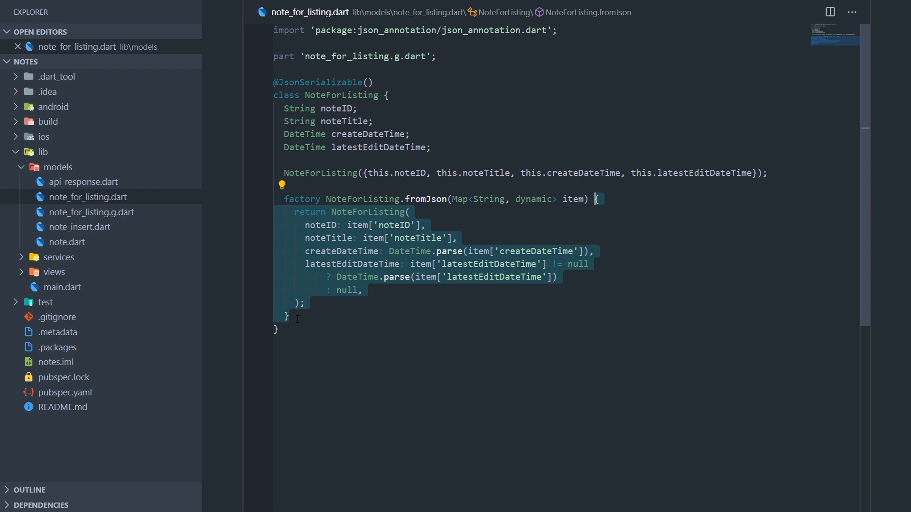
{"action": "key", "text": "Delete"}
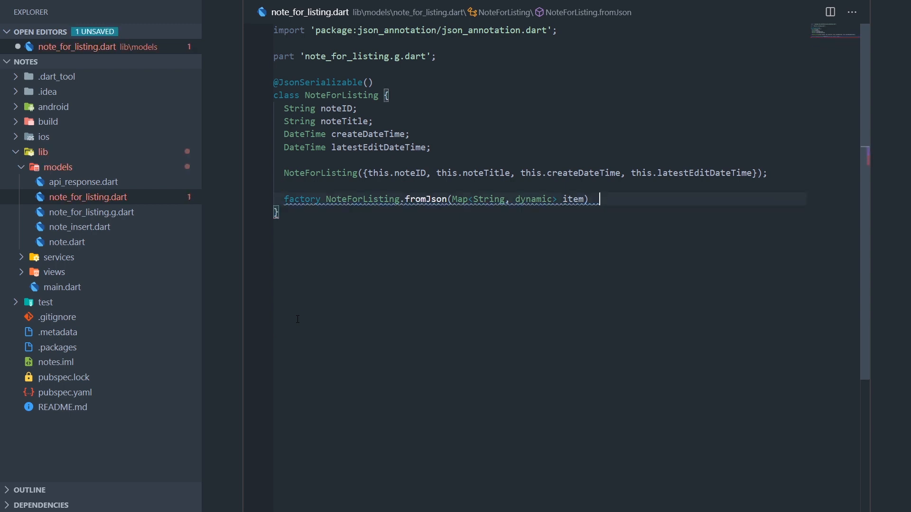
{"action": "type", "text": "=> _$"}
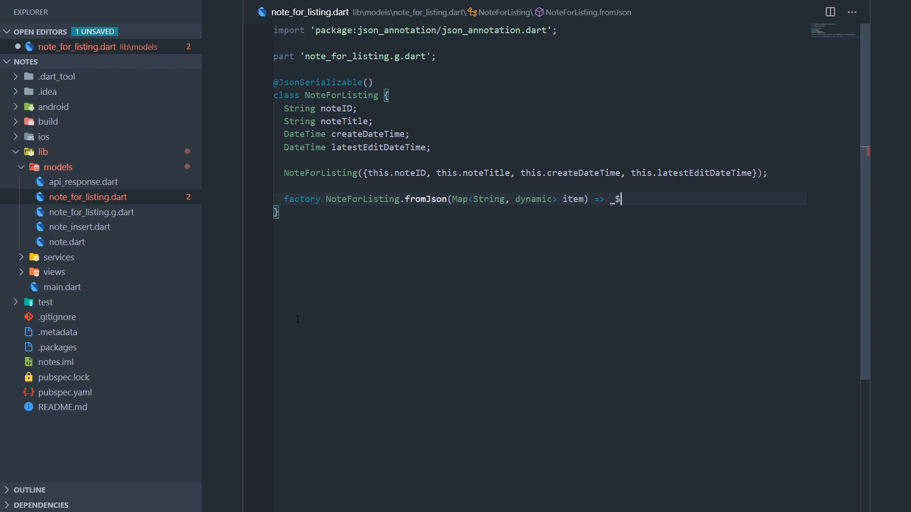
{"action": "type", "text": "NoteF"}
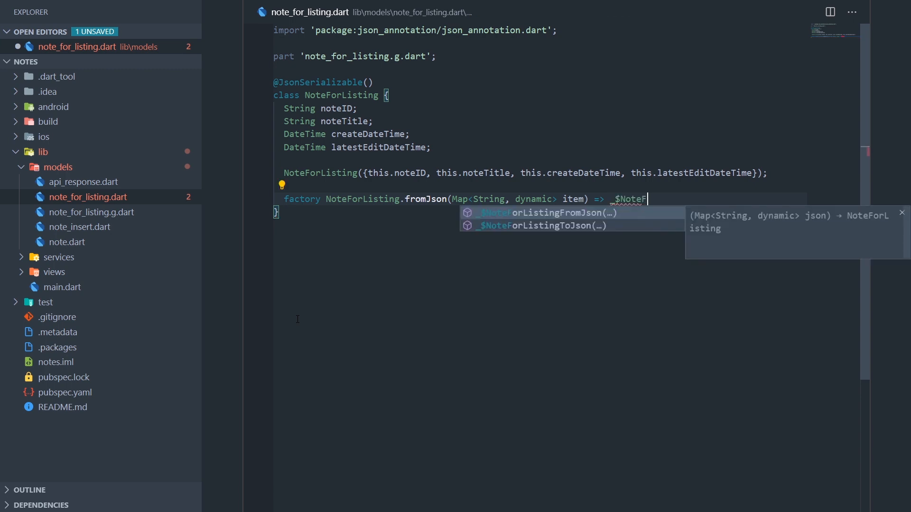
{"action": "left_click", "coordinate": [549, 213]}
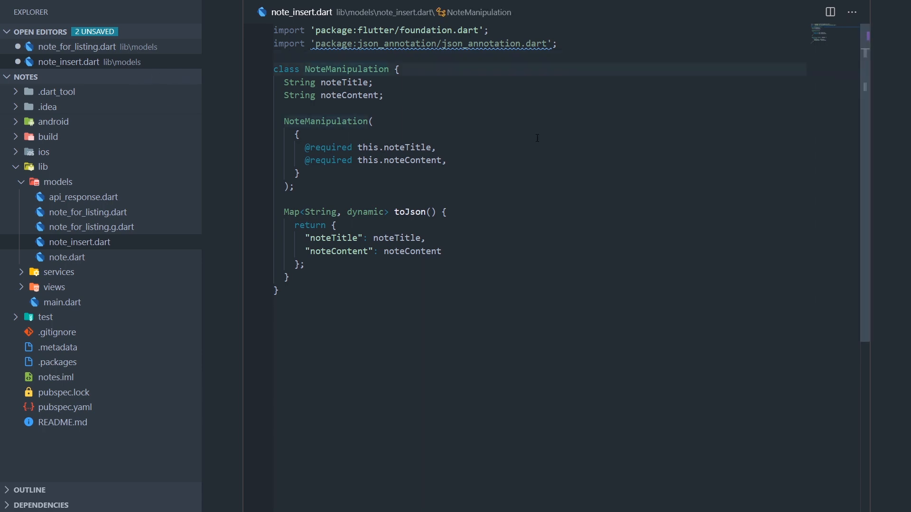
{"action": "type", "text": "@JsonSerializable()"}
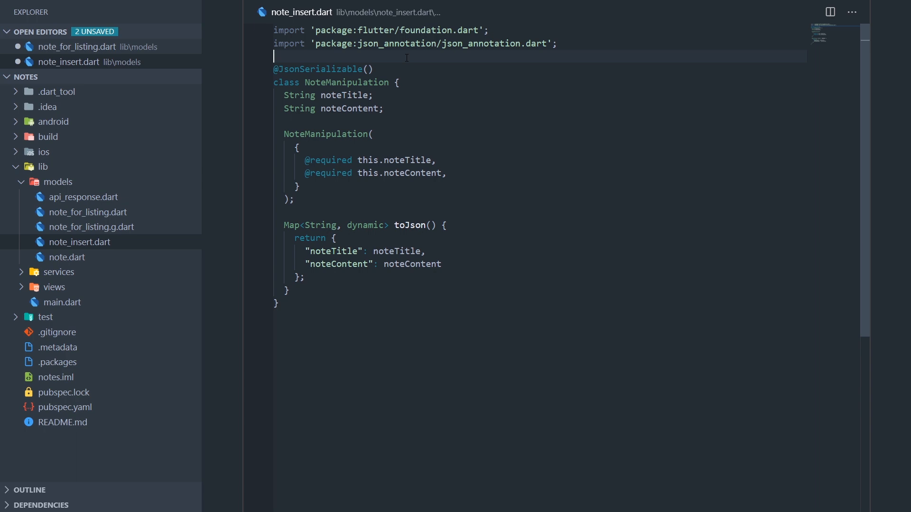
{"action": "type", "text": "part 'note_insert.g.dart';"}
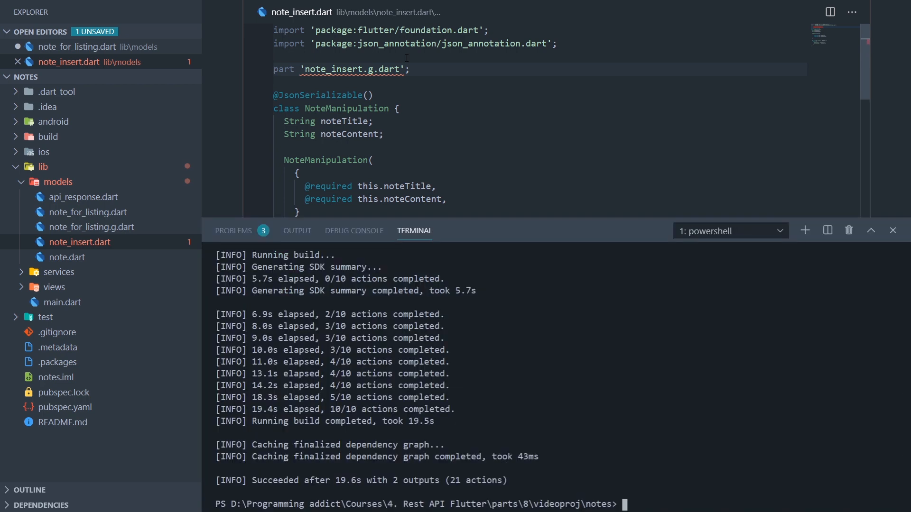
{"action": "type", "text": "flutter packages pub run build_runner build --delete-conflicting-outputs"}
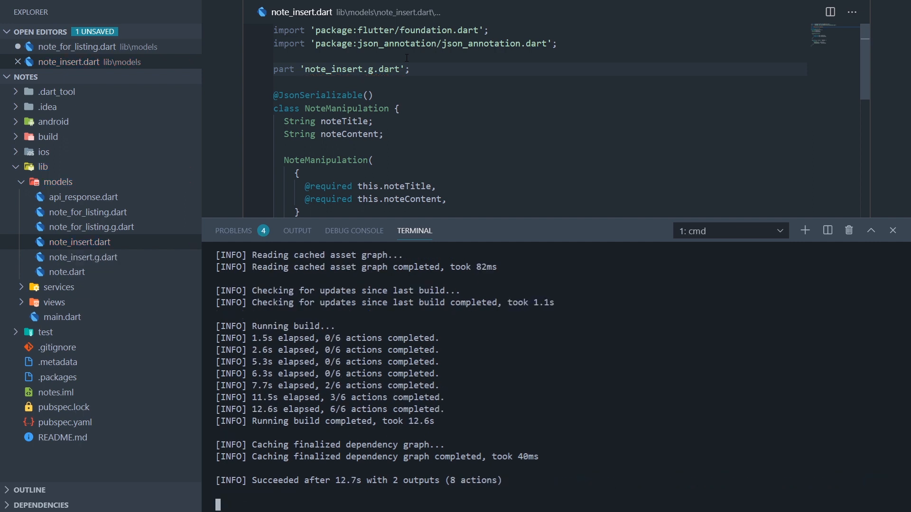
{"action": "left_click", "coordinate": [83, 257]}
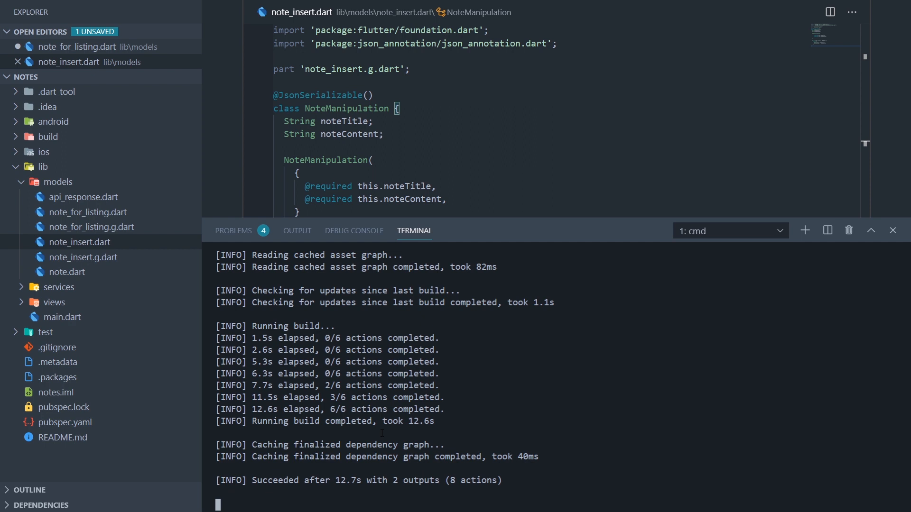
Rewrite NoteManipulation's toJson as '=> _$NoteManipulationToJson(this)' using IntelliSense
{"action": "left_click", "coordinate": [892, 230]}
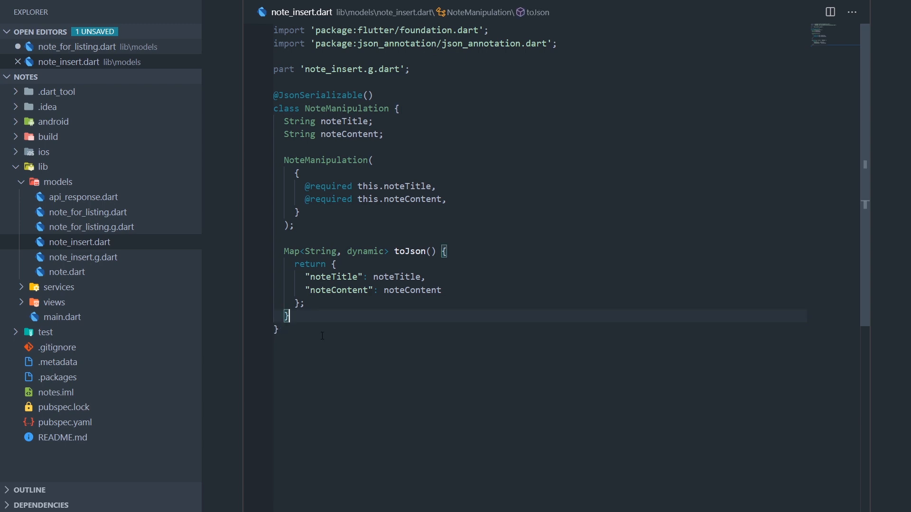
{"action": "type", "text": "=>"}
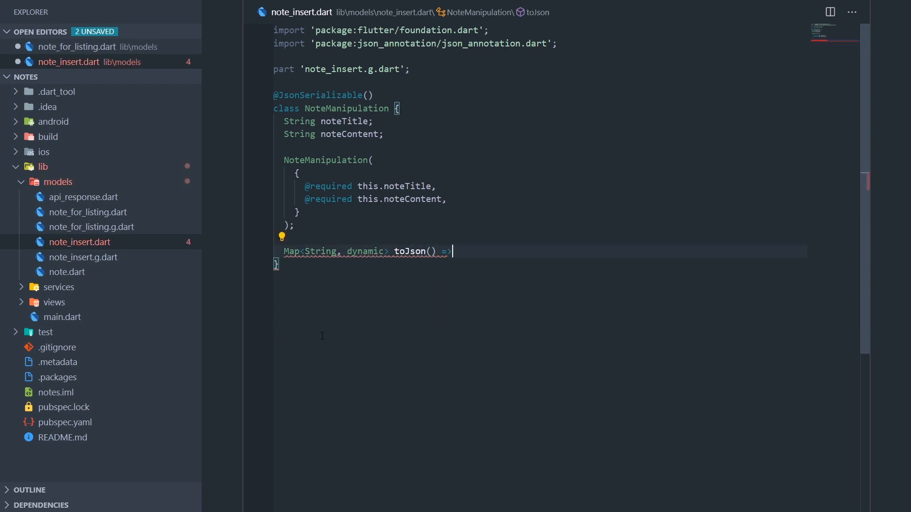
{"action": "type", "text": "_$NoteManipulationToJson(instance"}
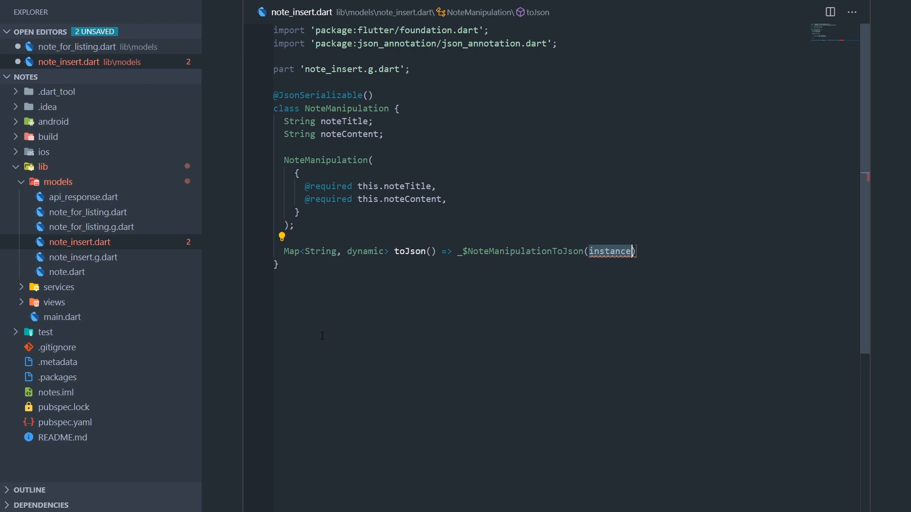
{"action": "type", "text": "this"}
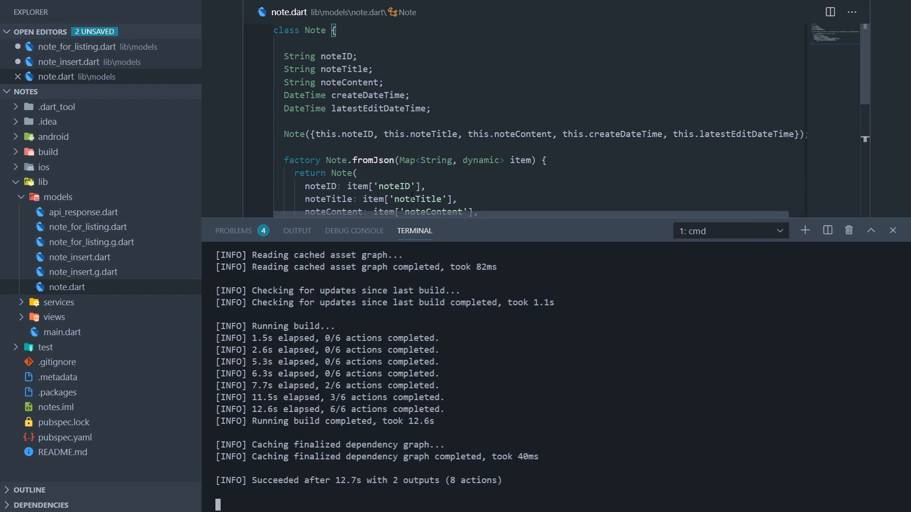
{"action": "scroll", "scroll_direction": "down", "scroll_amount": 3}
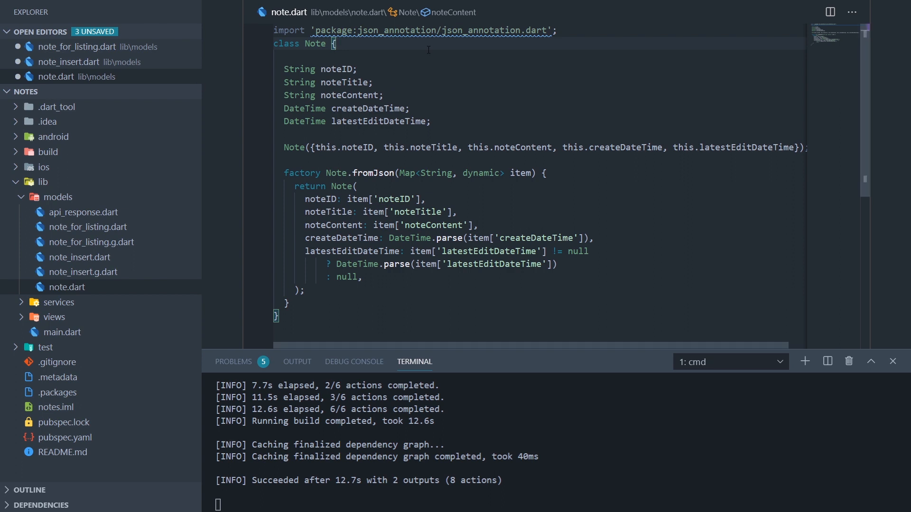
{"action": "type", "text": "part 'note.g.dart';"}
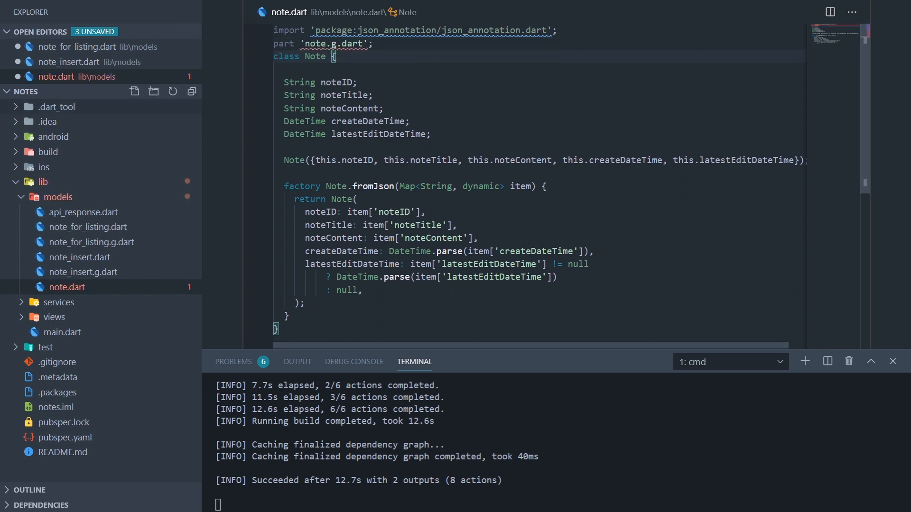
{"action": "type", "text": "@JsonSerializable()"}
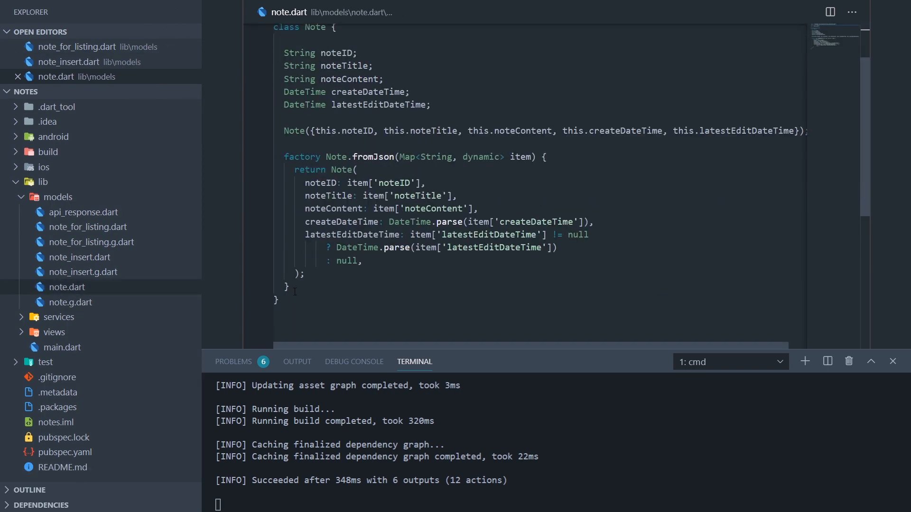
Replace Note.fromJson's body with '_$NoteFromJson(item);'
{"action": "left_click", "coordinate": [544, 157]}
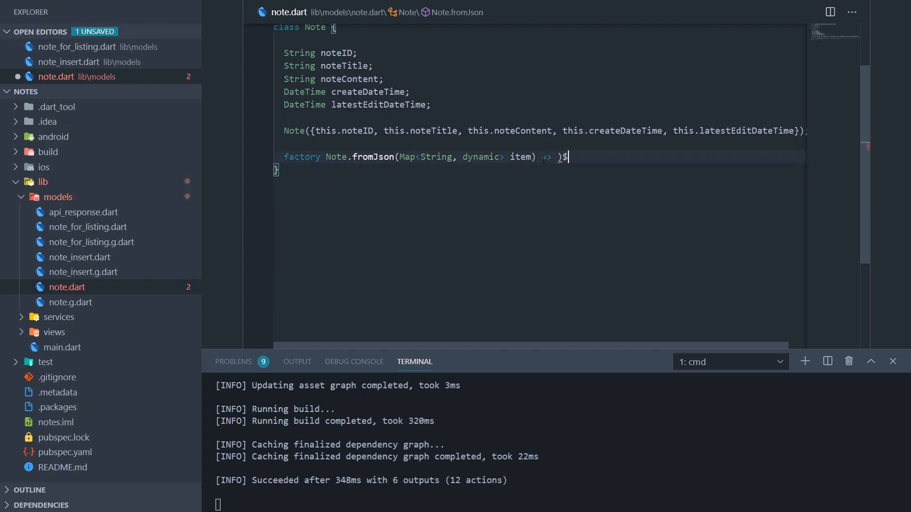
{"action": "type", "text": "_$Note"}
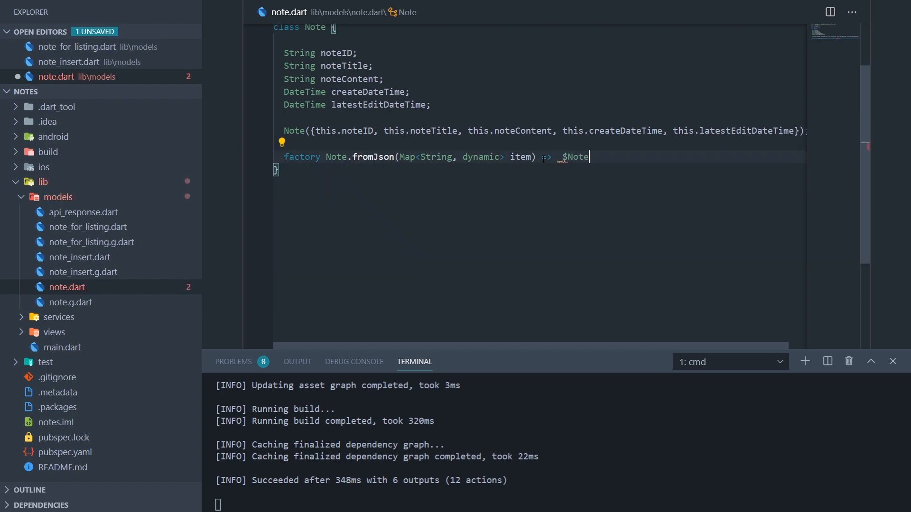
{"action": "type", "text": "FromJson(i"}
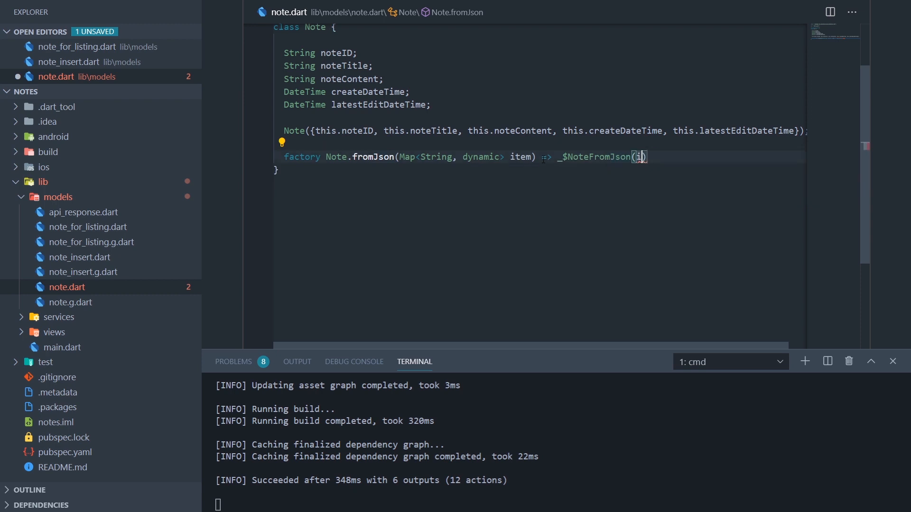
{"action": "type", "text": "tem);"}
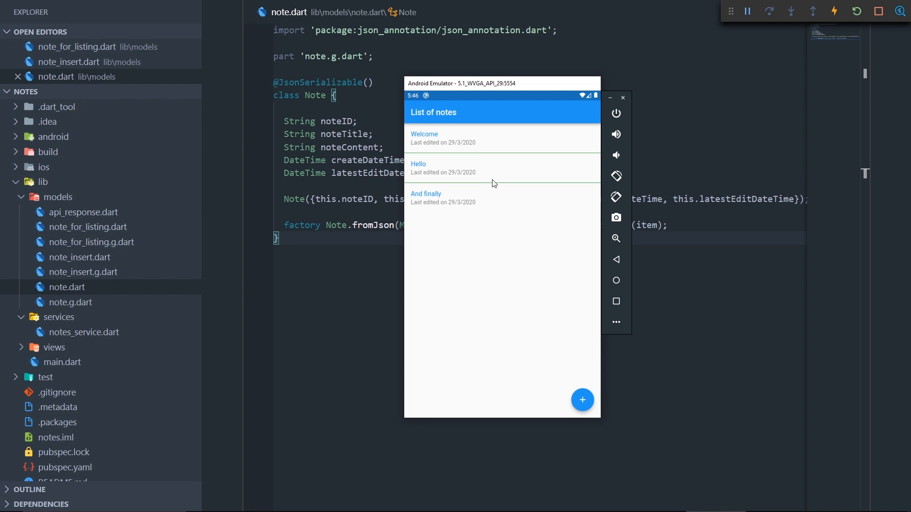
{"action": "mouse_move", "coordinate": [467, 153]}
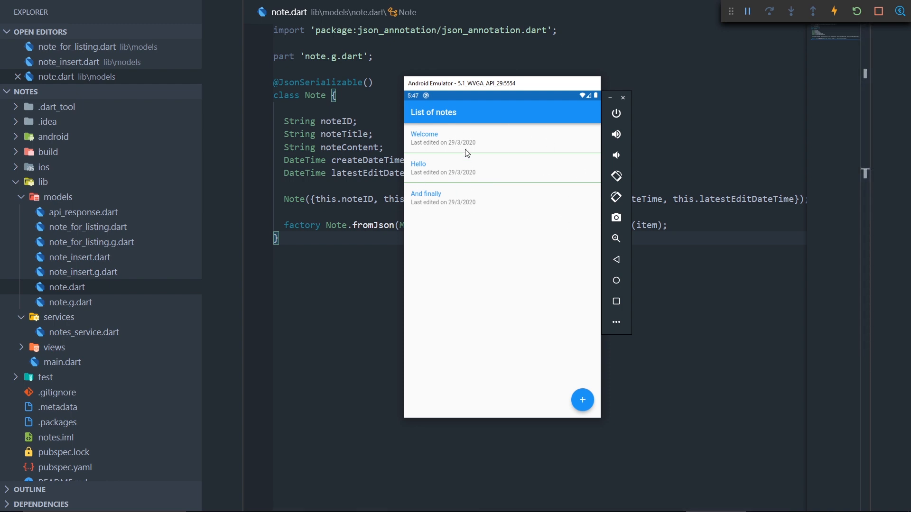
{"action": "mouse_move", "coordinate": [423, 146]}
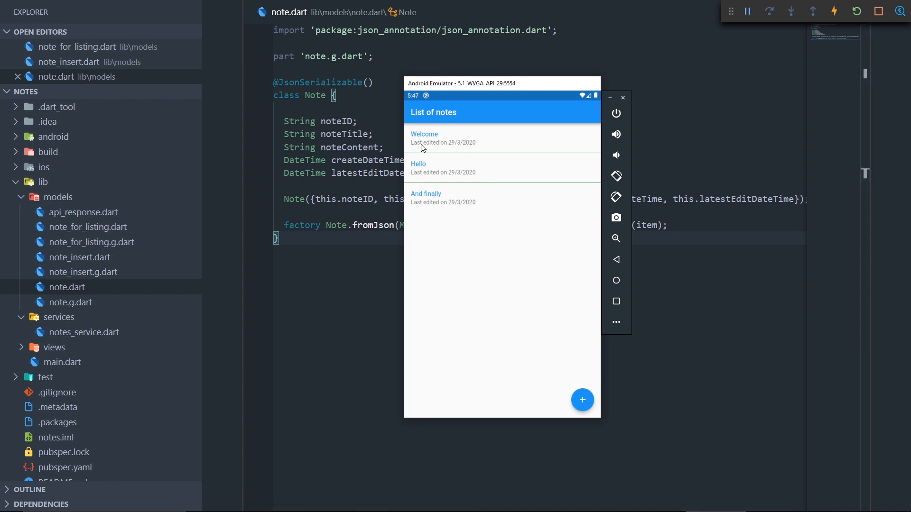
Check the Welcome note opens, then submit a new note 'test' with content 'abc'
{"action": "left_click", "coordinate": [443, 138]}
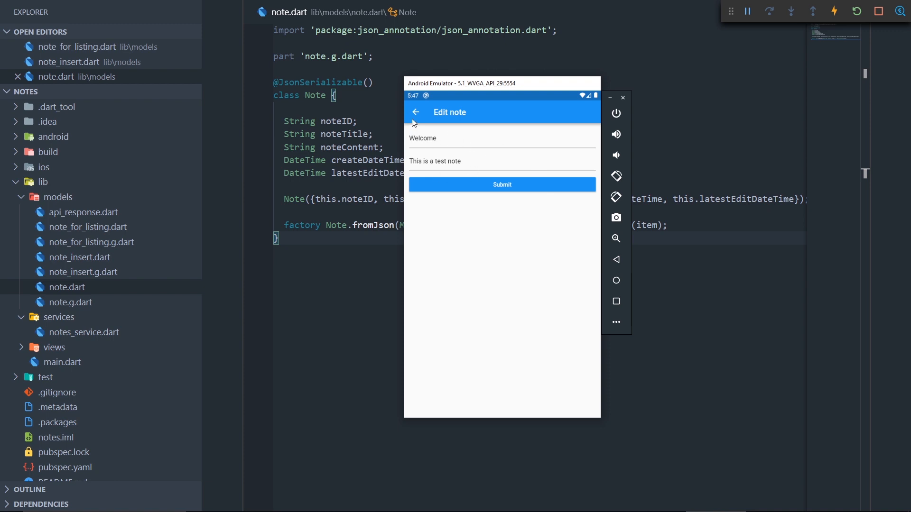
{"action": "left_click", "coordinate": [415, 112]}
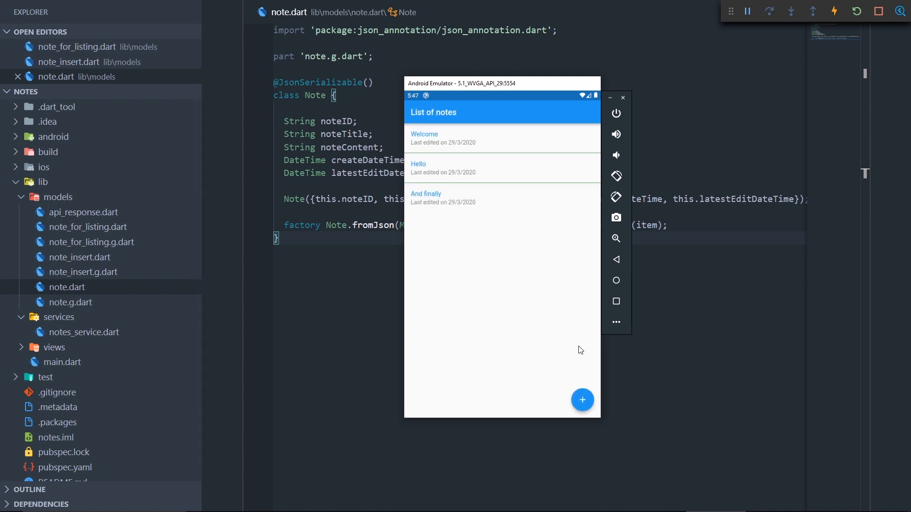
{"action": "left_click", "coordinate": [583, 400]}
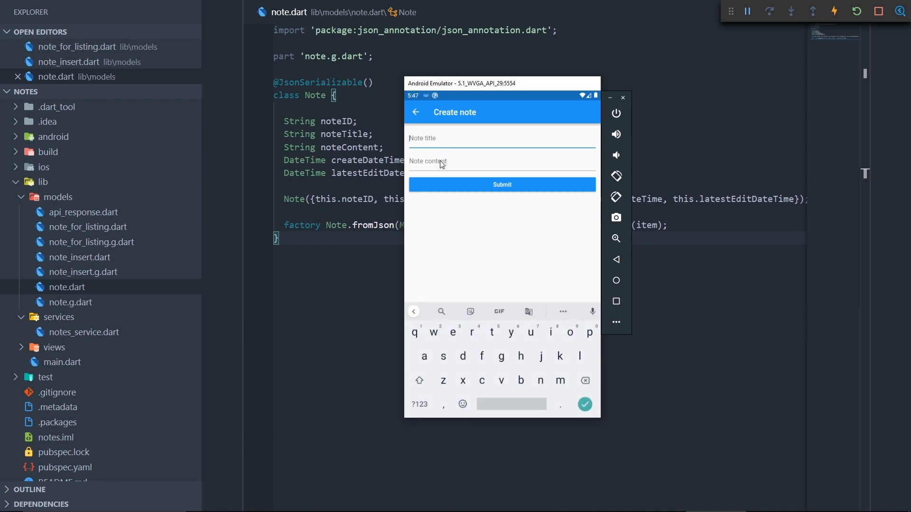
{"action": "type", "text": "abc"}
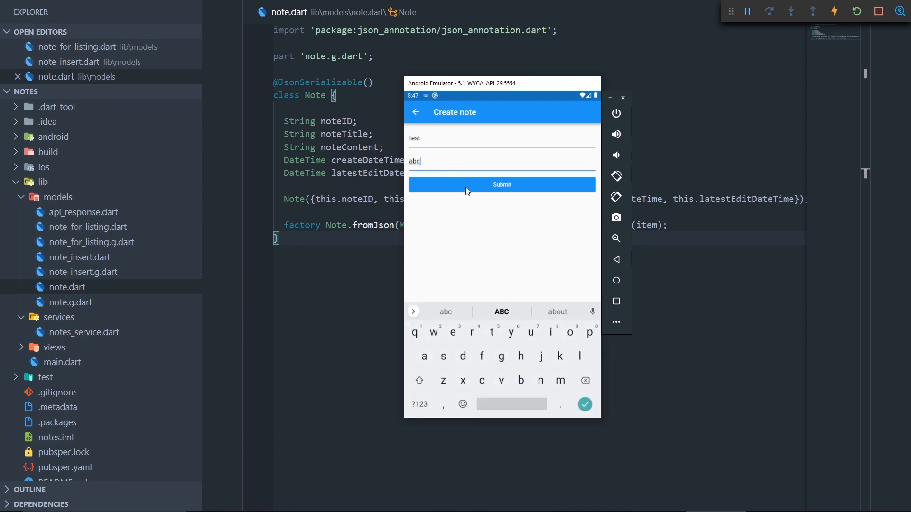
{"action": "left_click", "coordinate": [501, 184]}
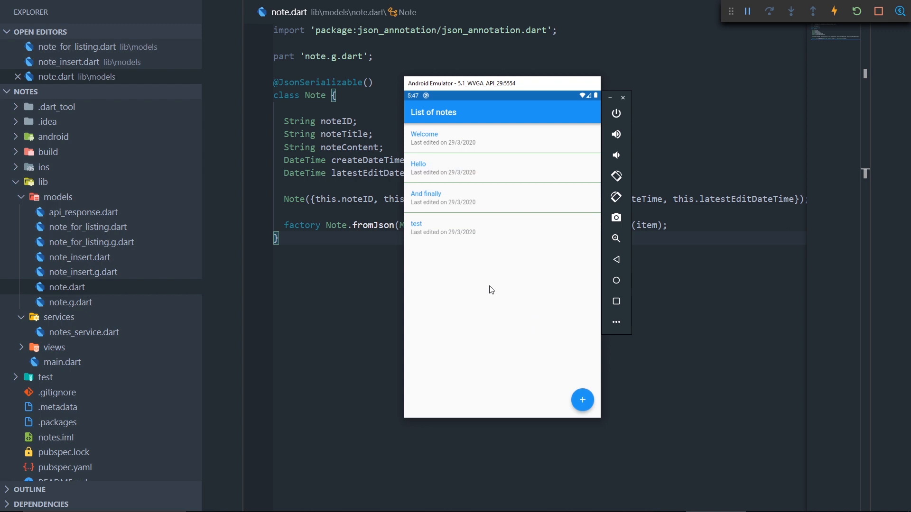
Open the new test note, return to the list, then open notes_service.dart
{"action": "left_click", "coordinate": [435, 227]}
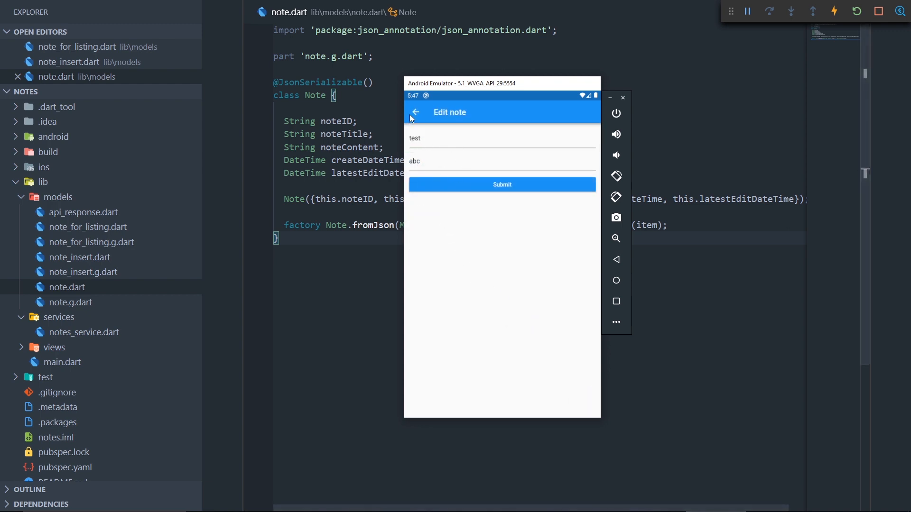
{"action": "left_click", "coordinate": [415, 113]}
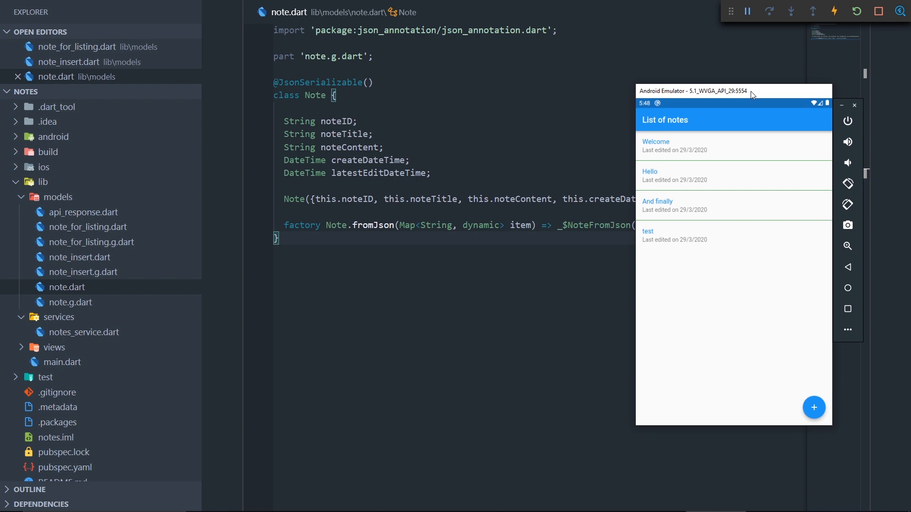
{"action": "mouse_move", "coordinate": [751, 94]}
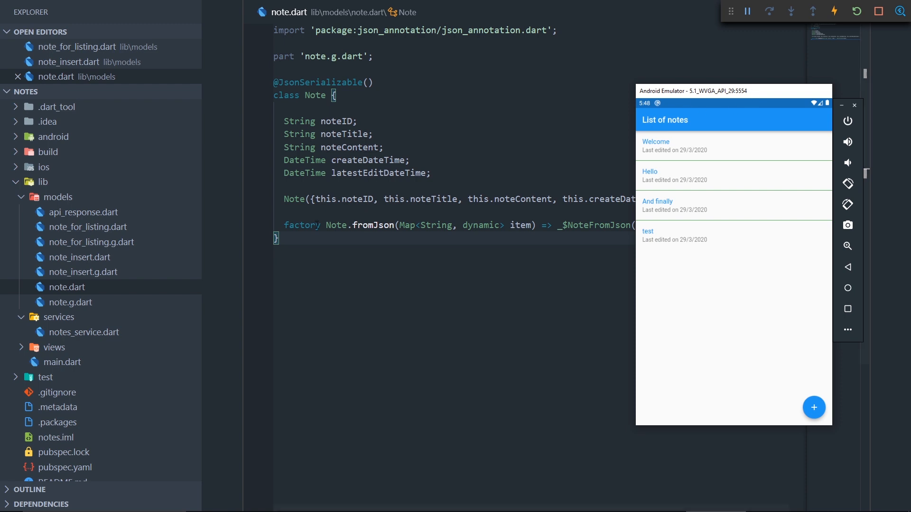
{"action": "left_click", "coordinate": [84, 332]}
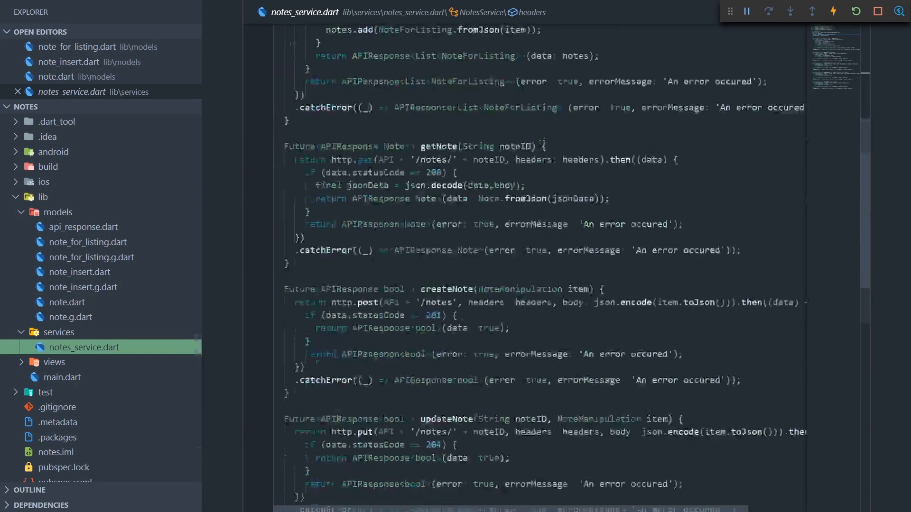